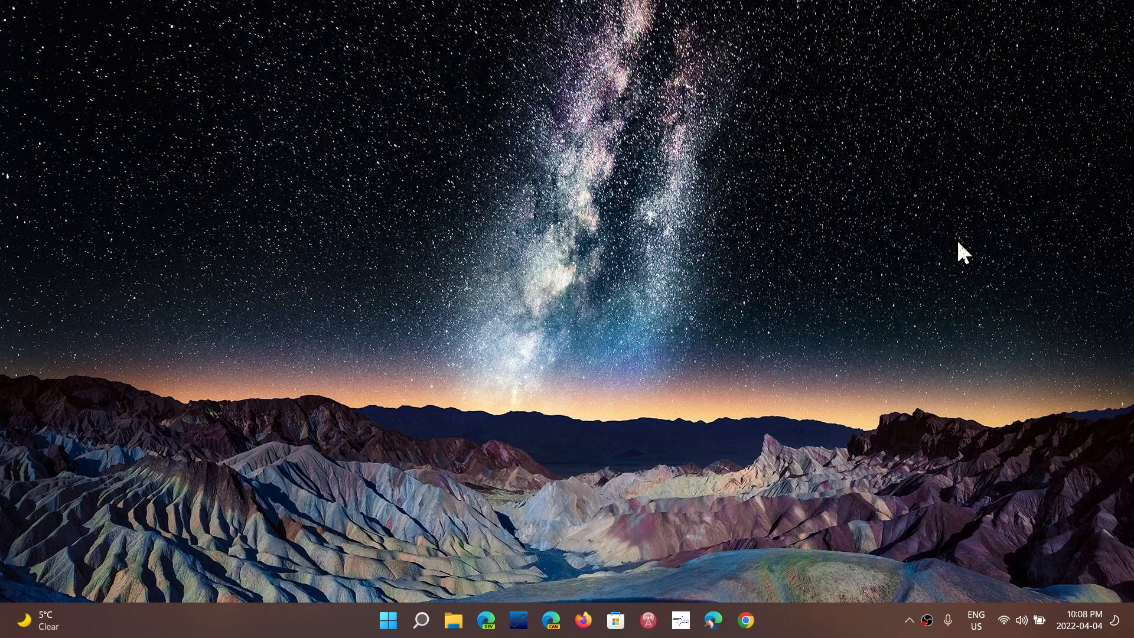
mouse_move(736, 595)
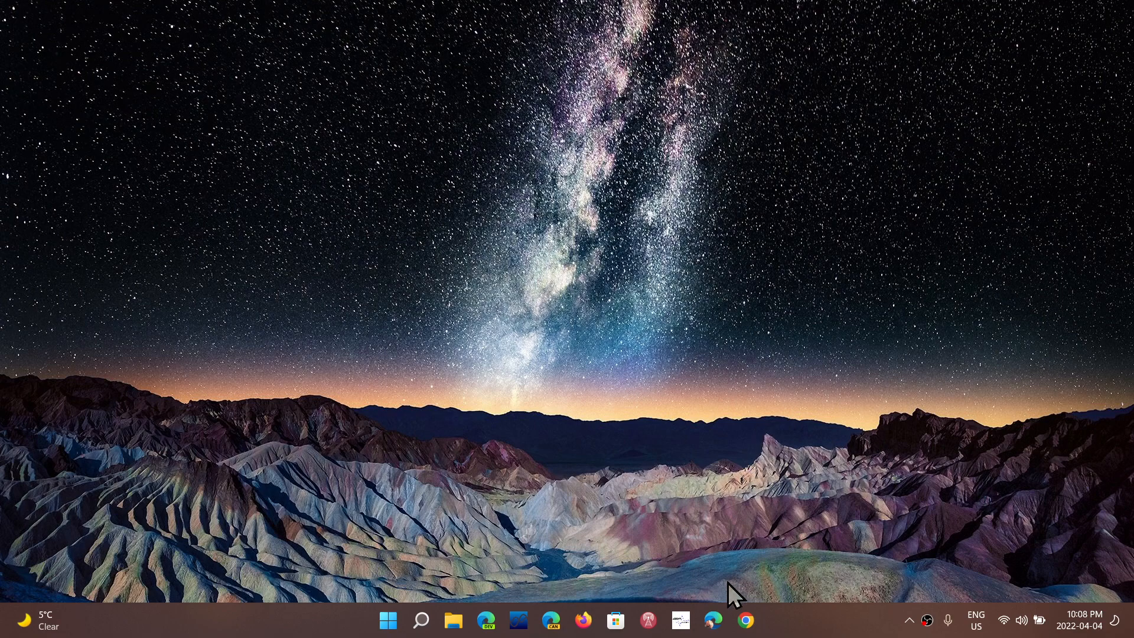
mouse_move(853, 491)
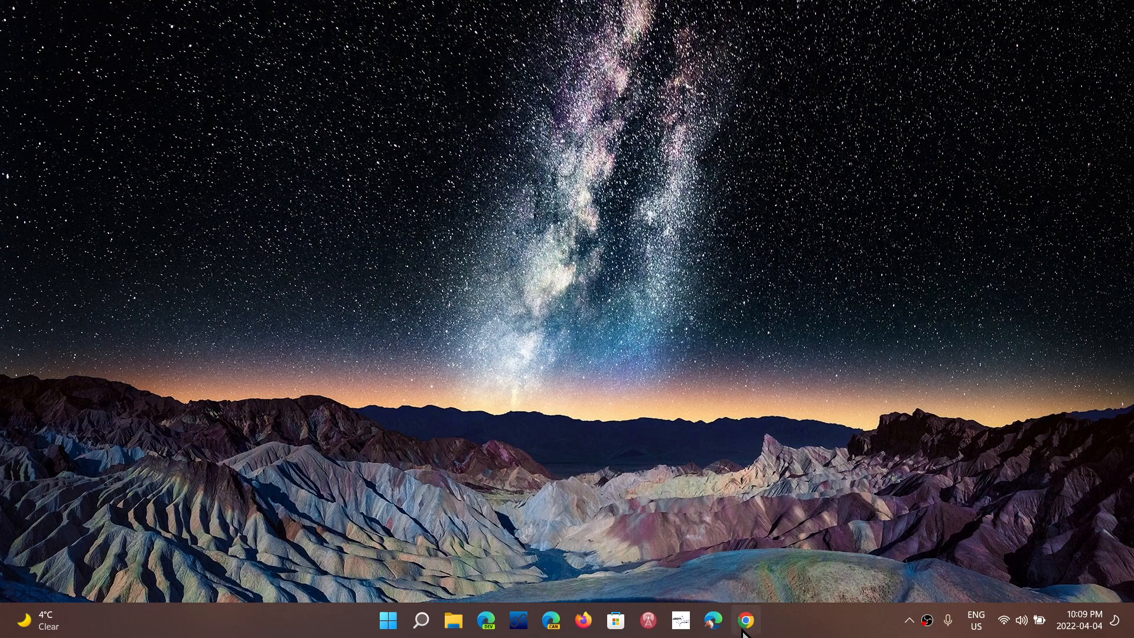
- Launch Chrome on the spaceweather.com page and reveal the Help menu entries
left_click(745, 620)
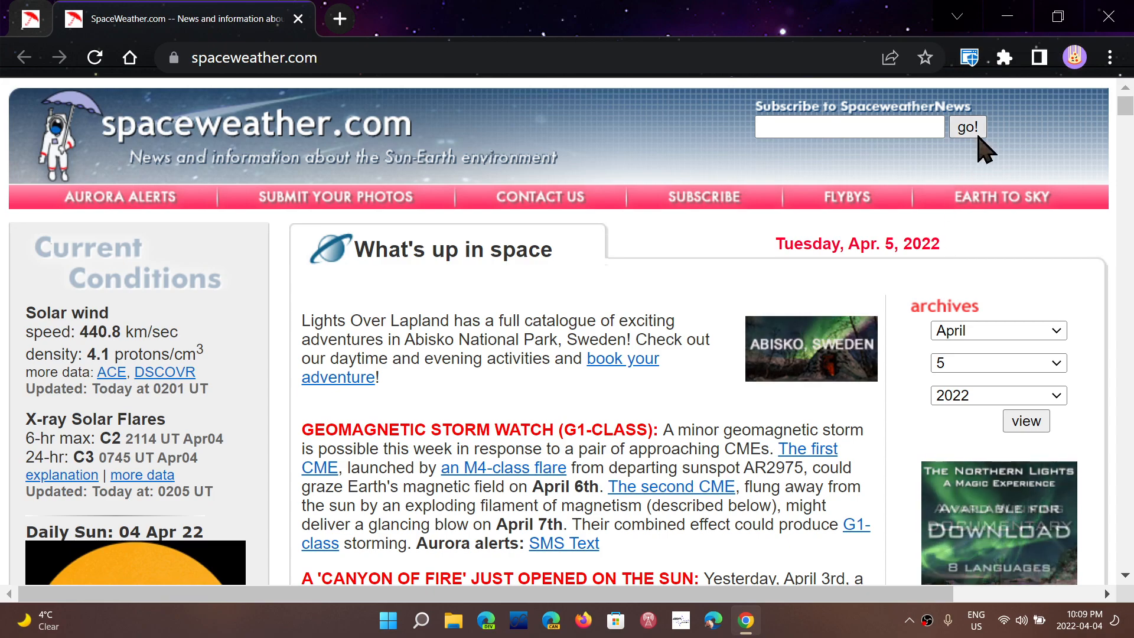
left_click(1114, 56)
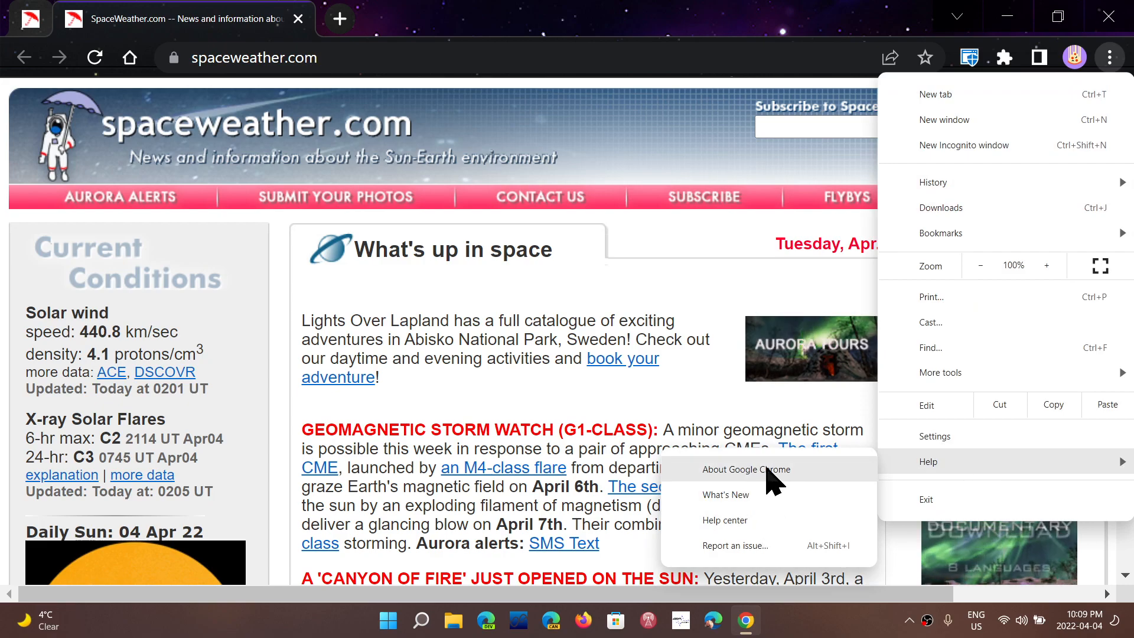
- Show About Google Chrome, reporting the browser up to date at version 100.0.4896.75
left_click(745, 469)
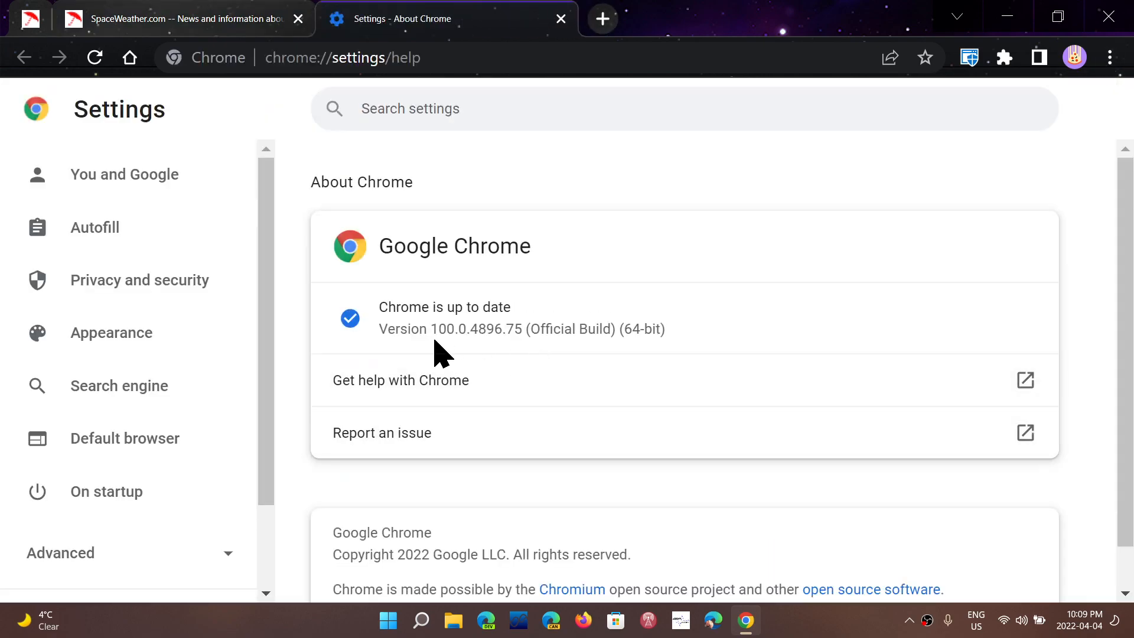
mouse_move(506, 358)
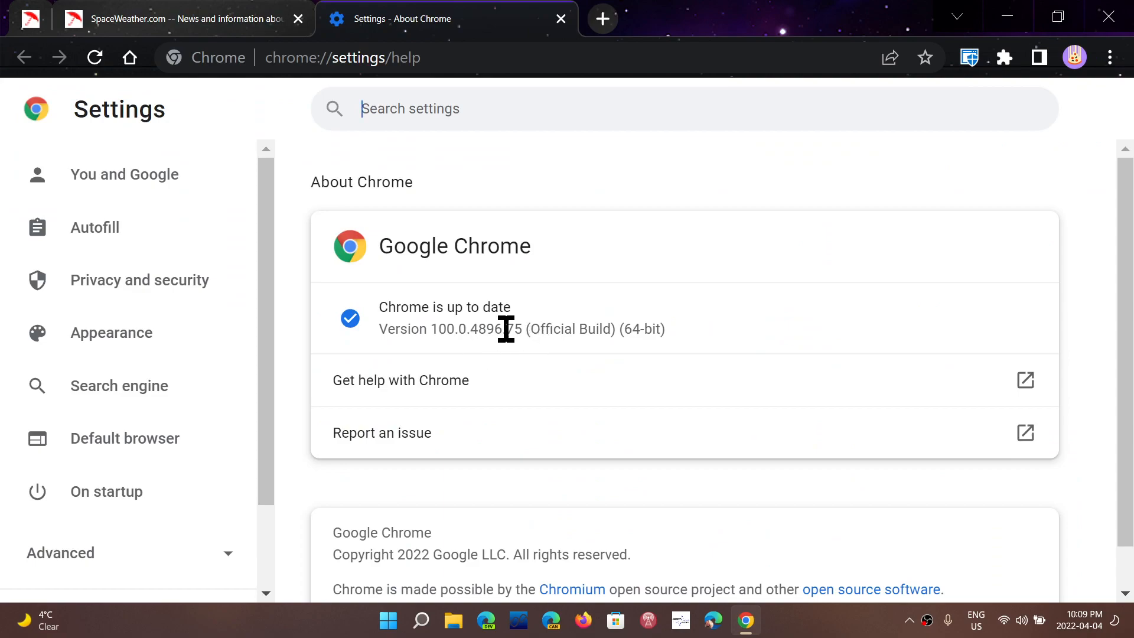
mouse_move(770, 316)
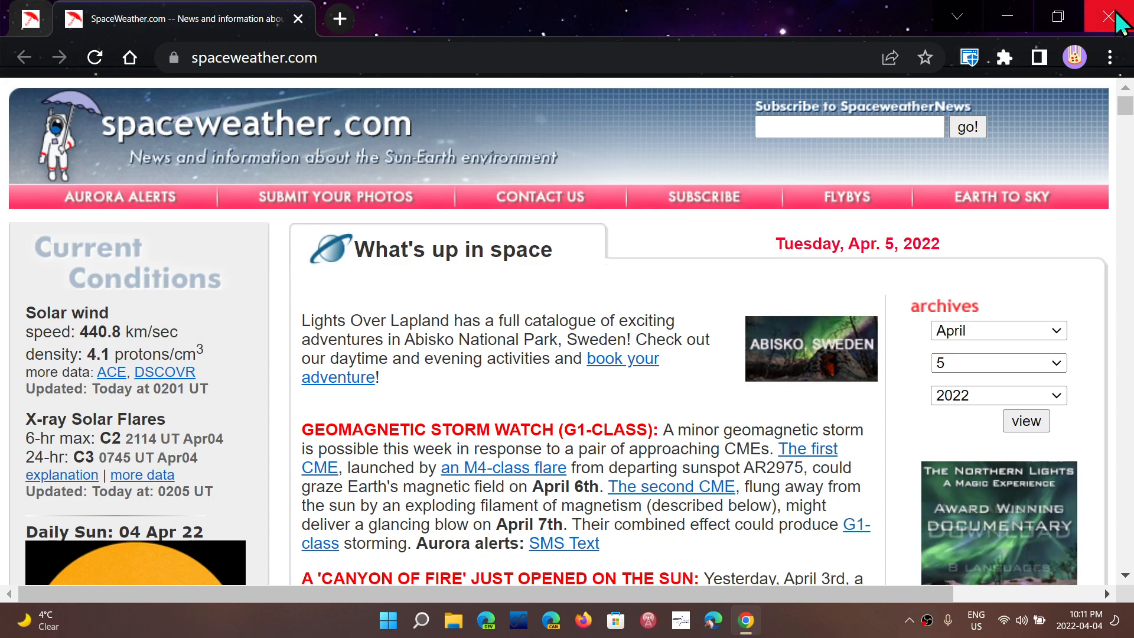
- Close the Chrome window so only the Windows desktop remains
left_click(1117, 15)
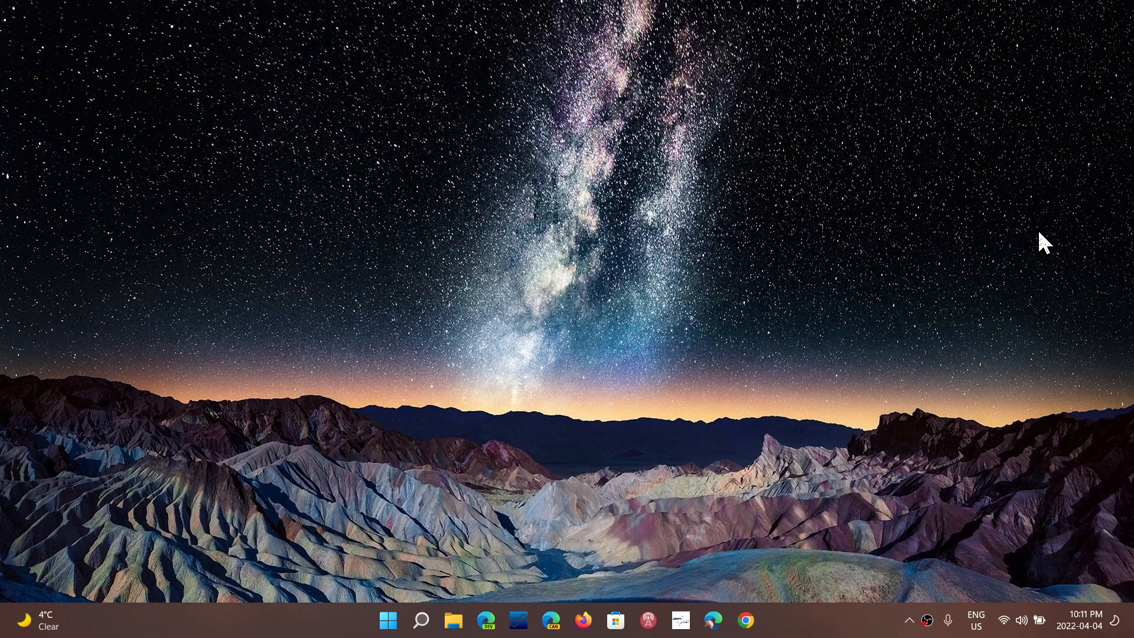
mouse_move(885, 327)
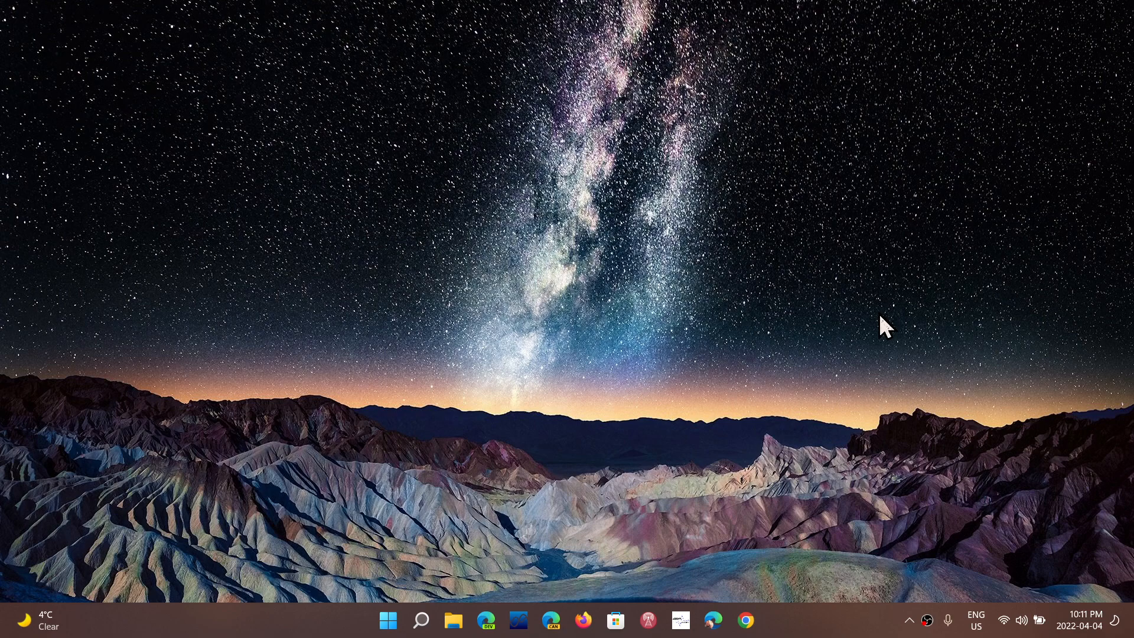